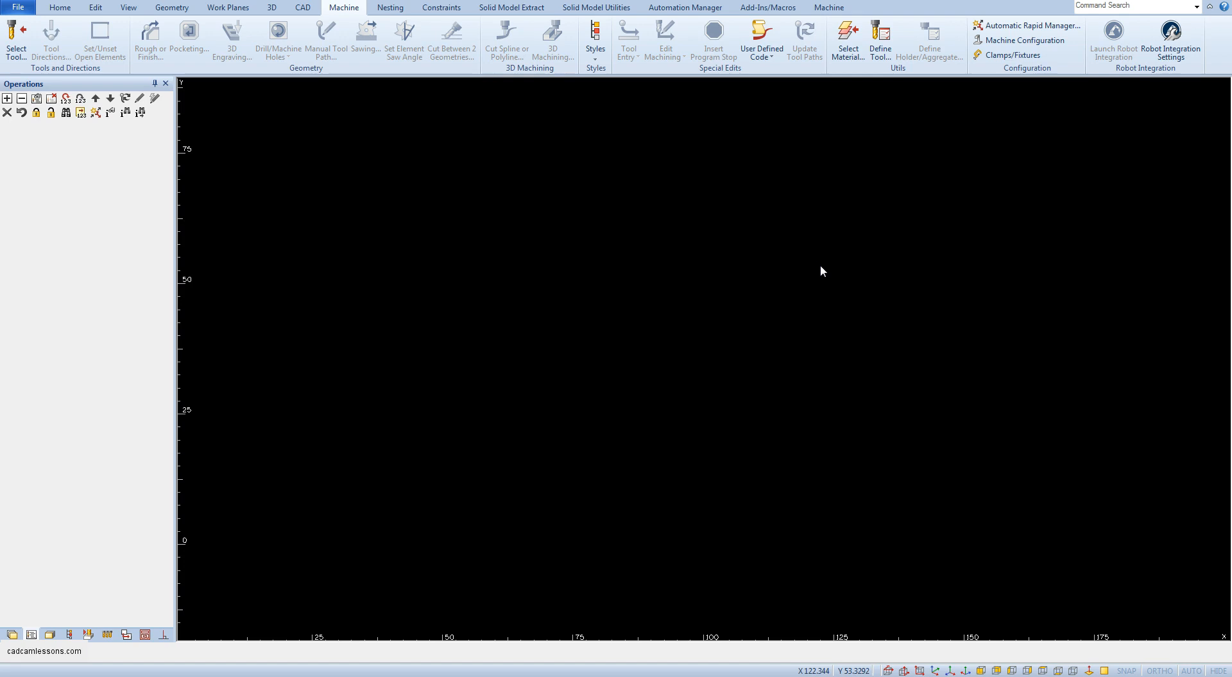
Switch the ribbon to the Geometry tab to show the 2D drawing commands
click(171, 7)
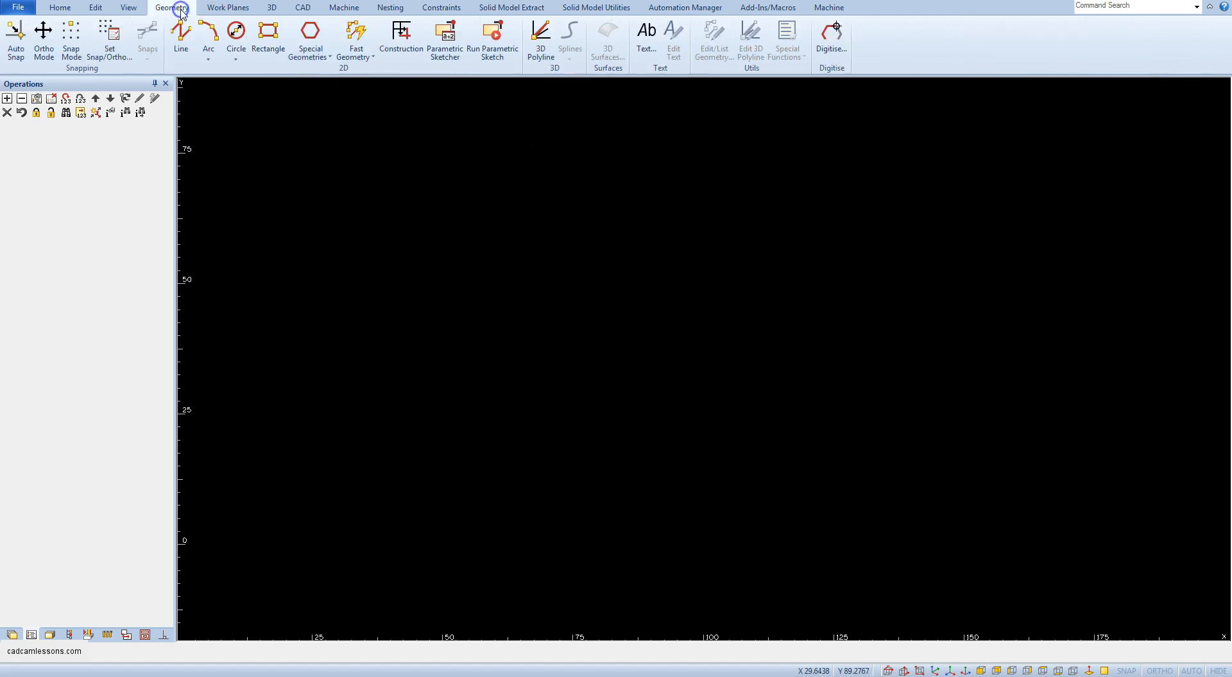
mouse_move(181, 33)
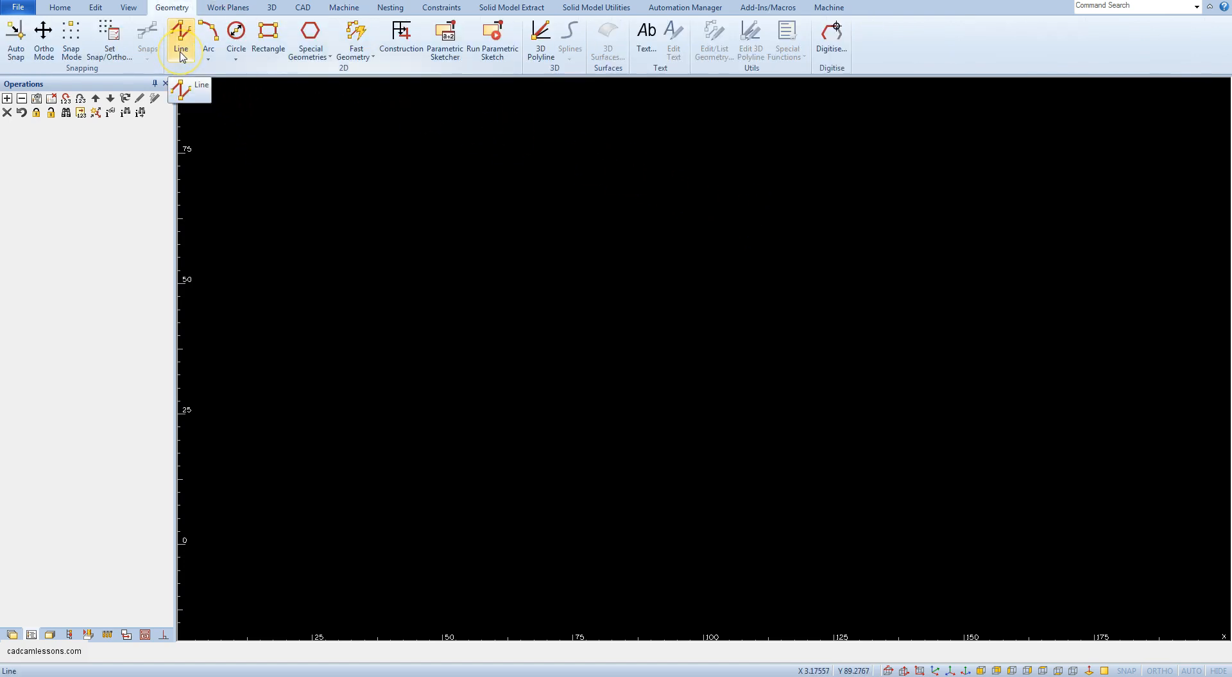
Start the Line command and place corners of a zigzag line chain
click(181, 32)
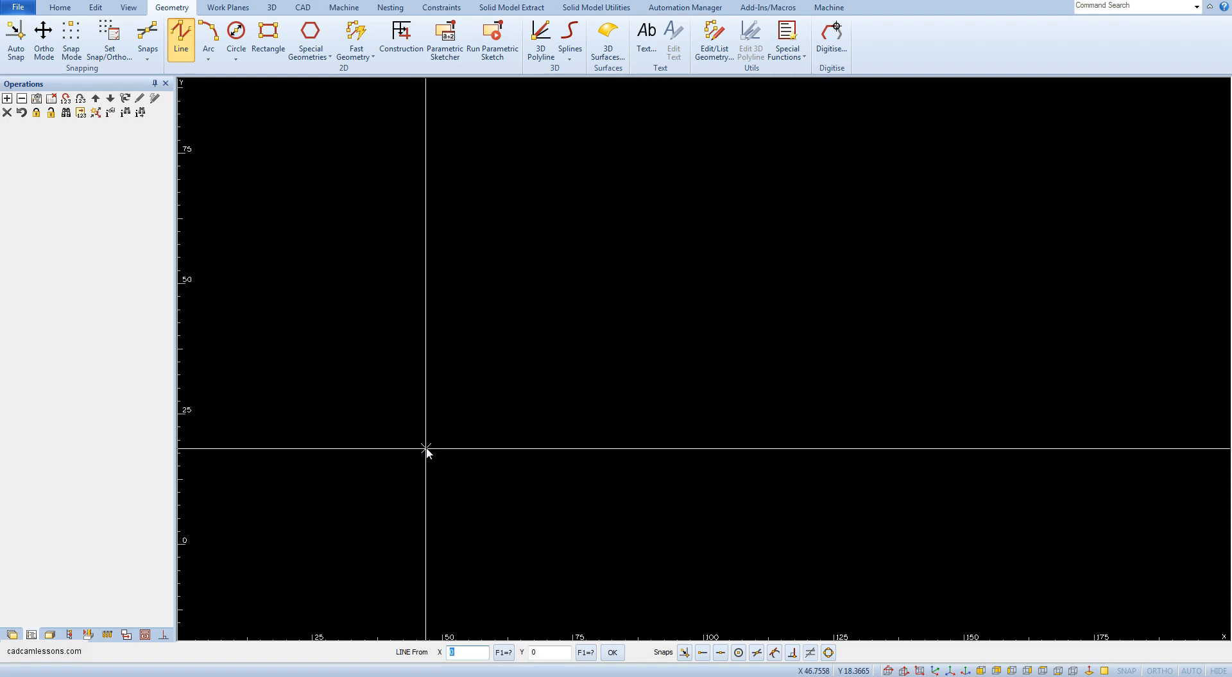
mouse_move(382, 655)
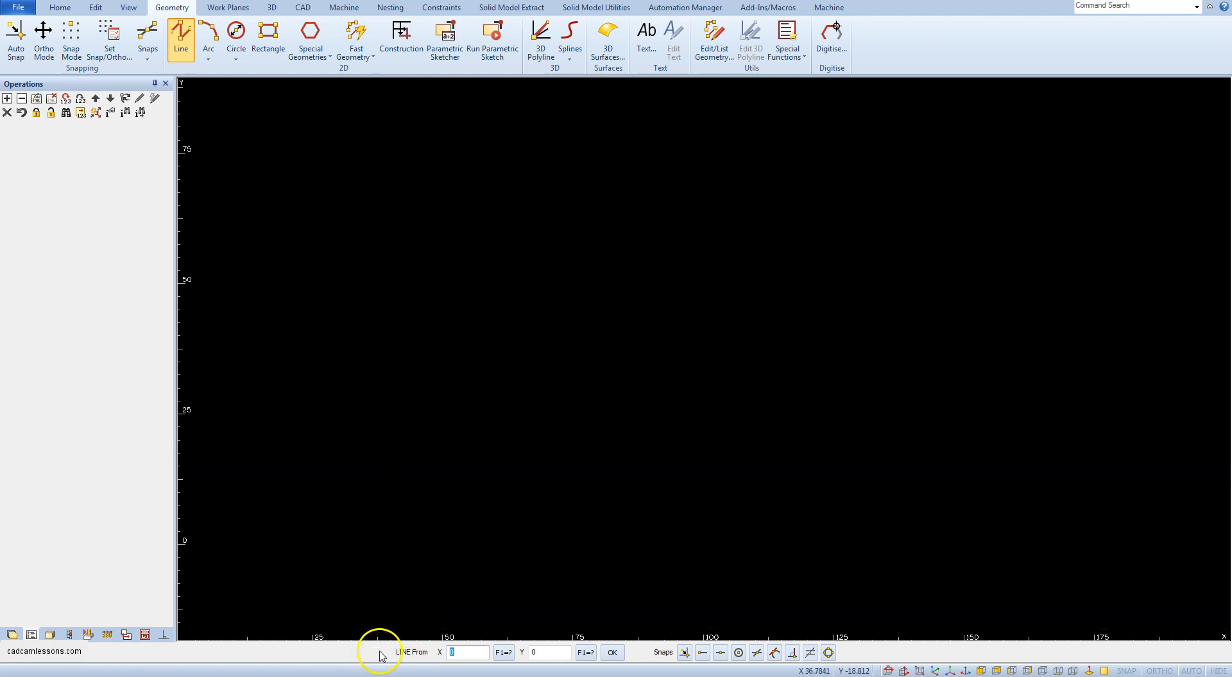
mouse_move(504, 477)
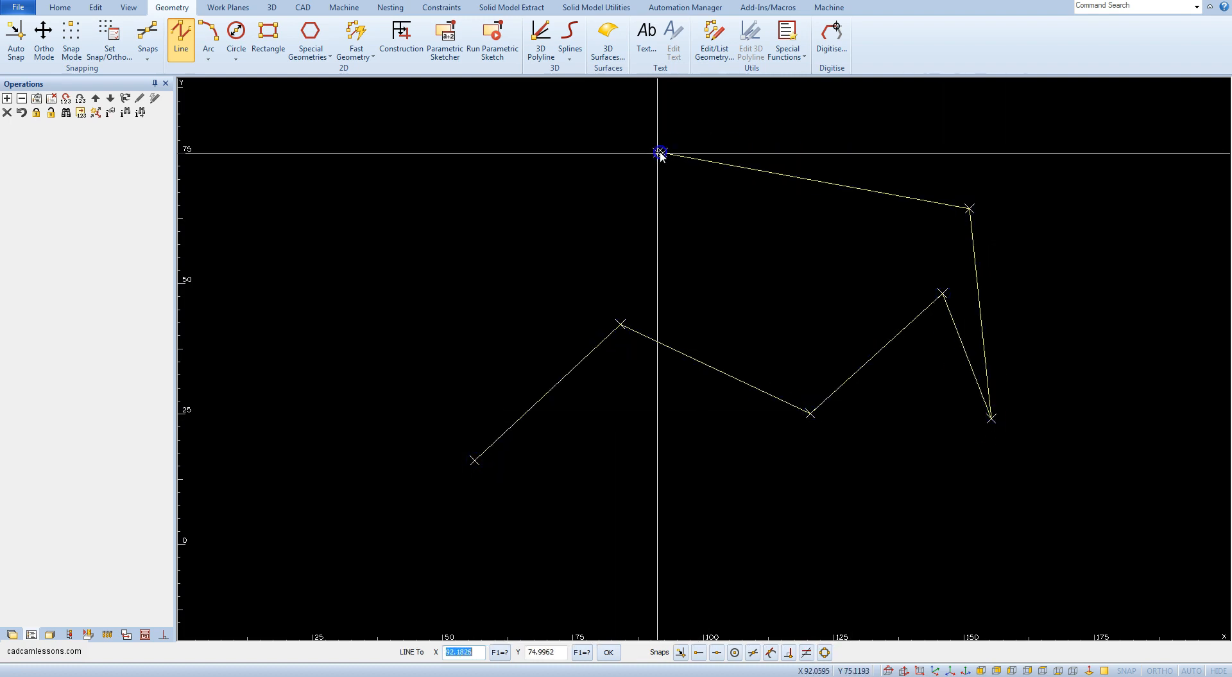
click(431, 548)
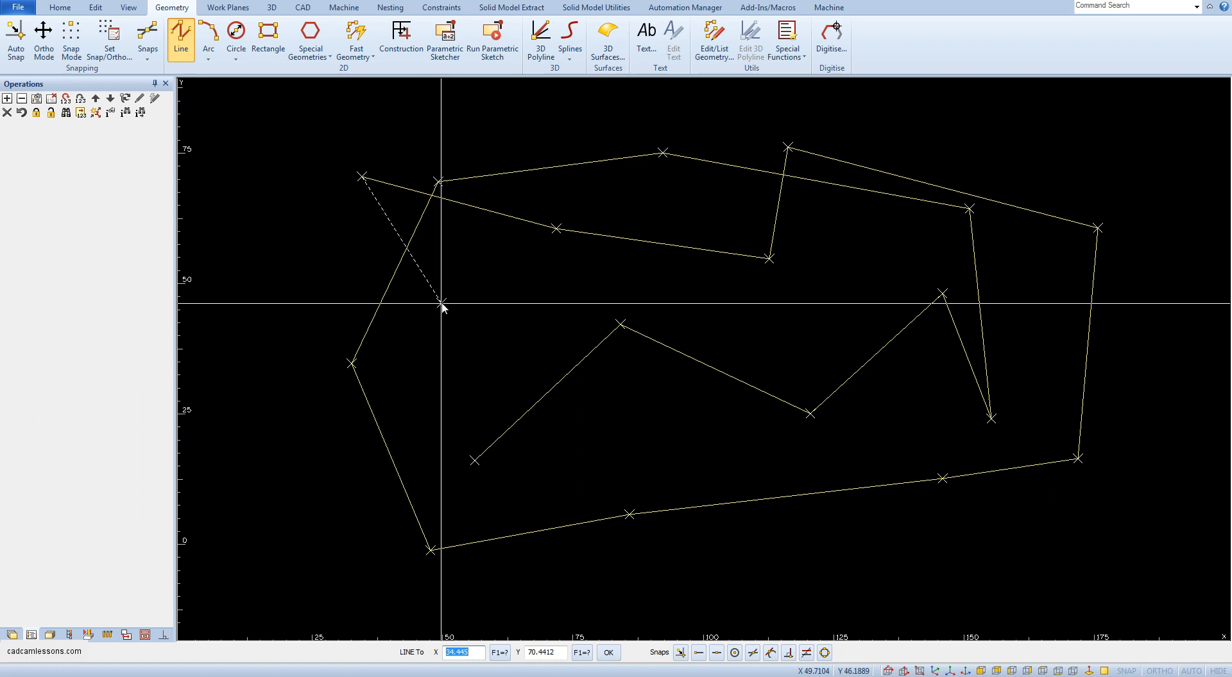
mouse_move(489, 571)
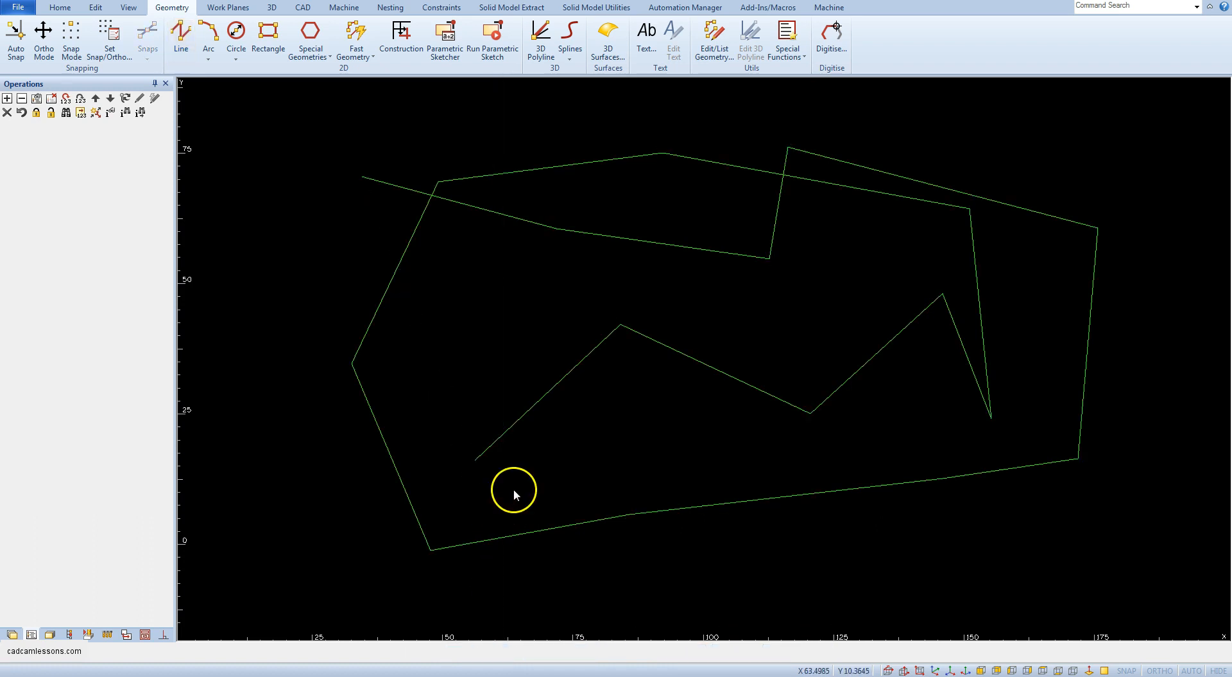
mouse_move(527, 481)
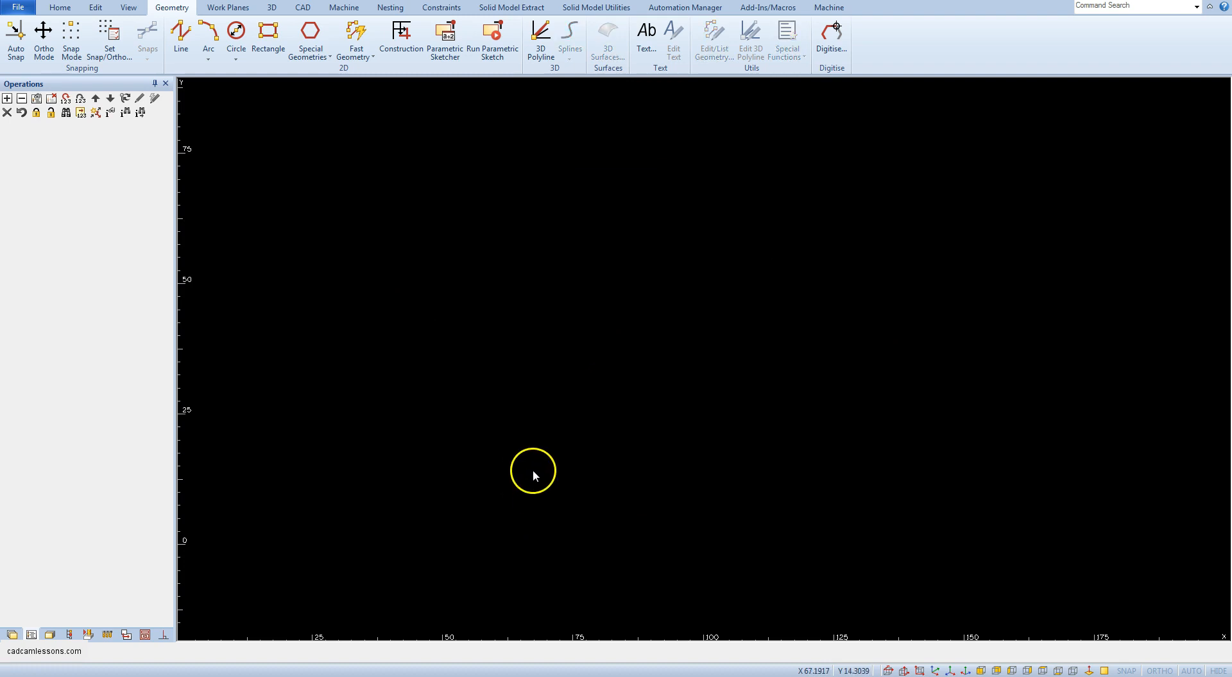
mouse_move(532, 473)
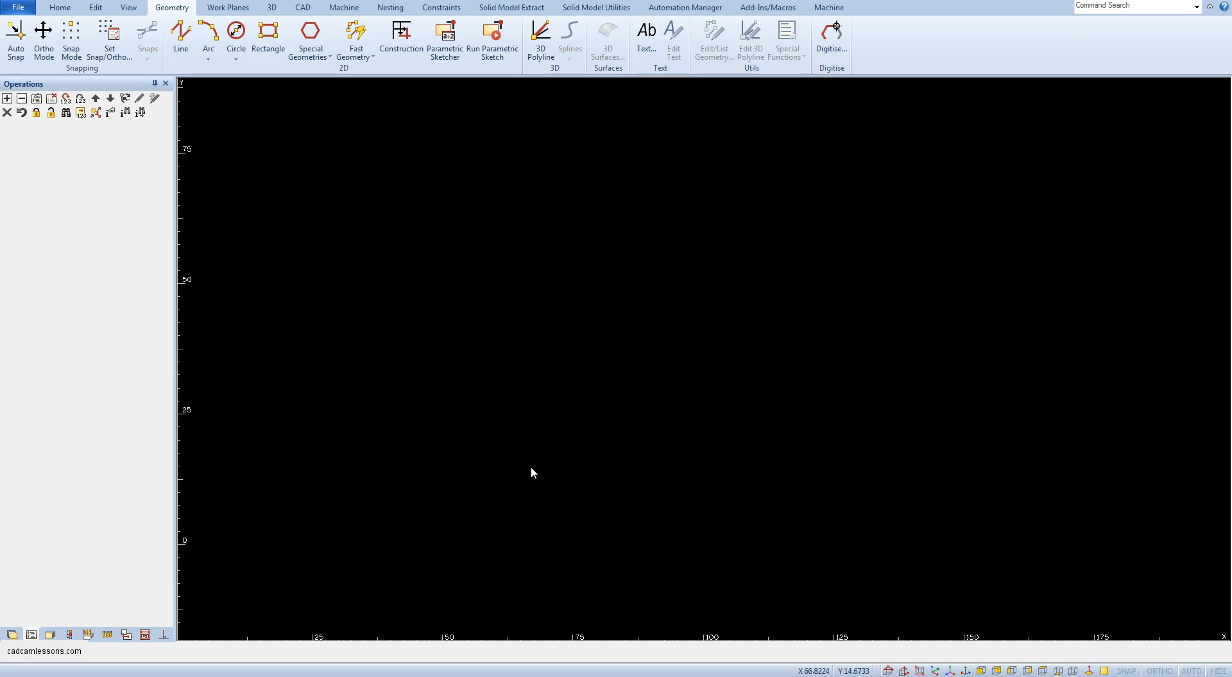
Start a new line and set its start point X to 0
click(181, 37)
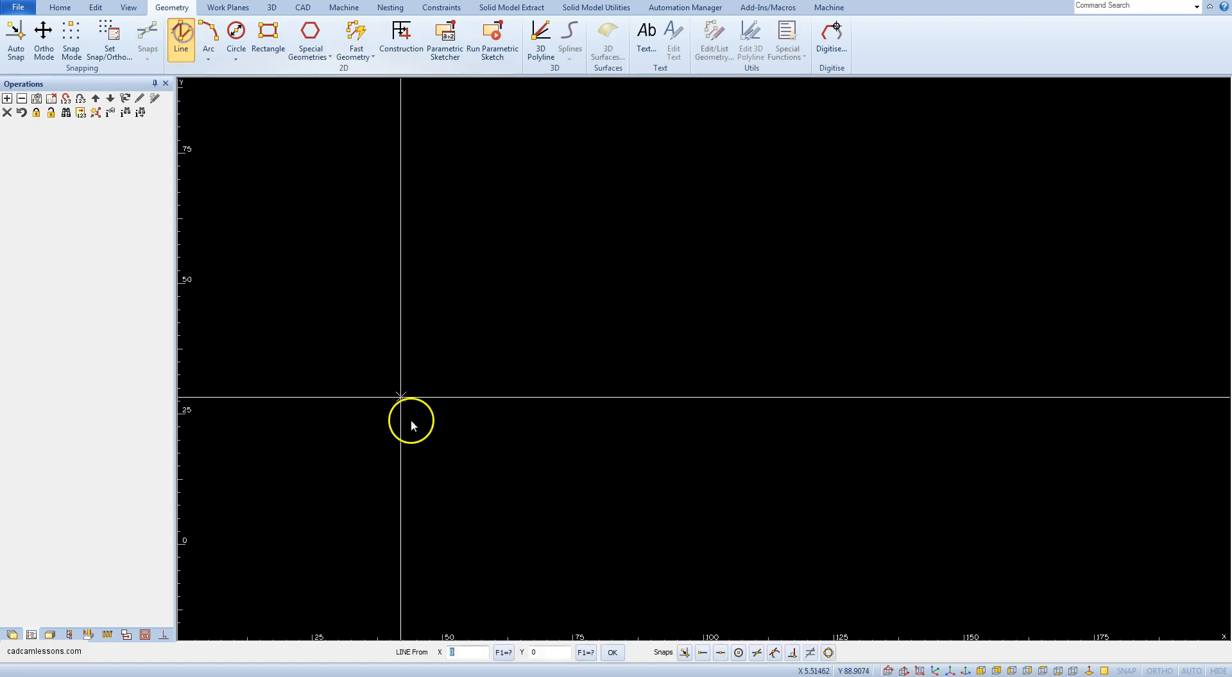
mouse_move(456, 495)
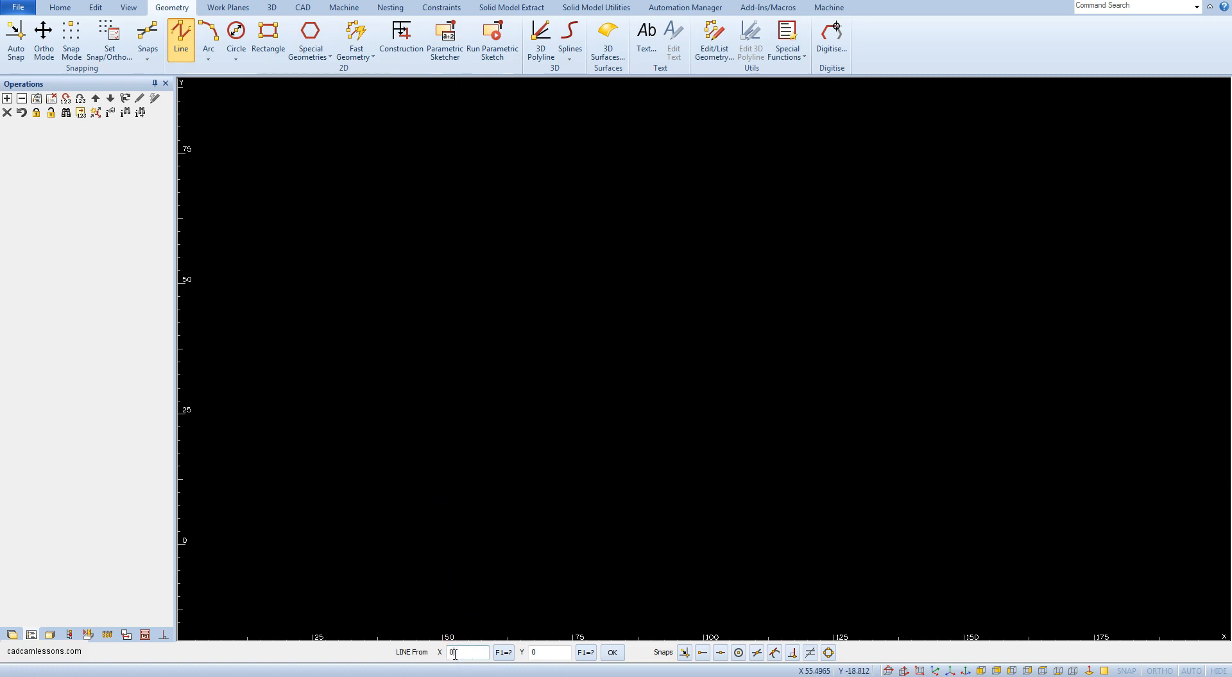
click(542, 652)
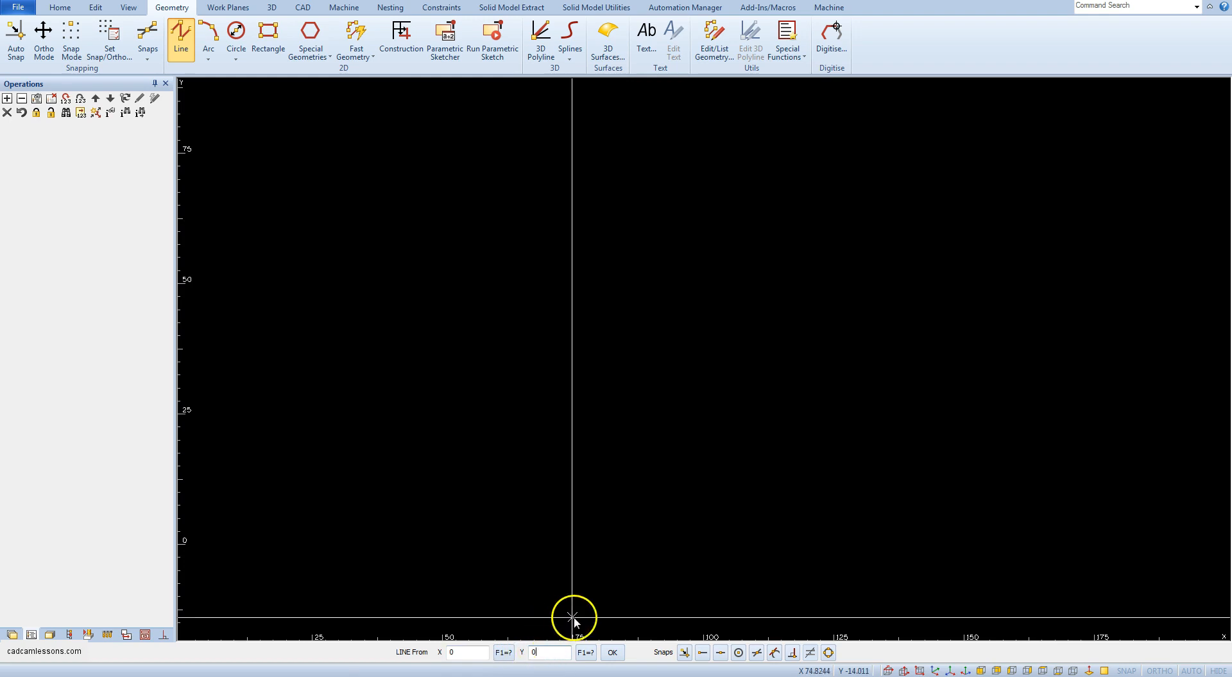
mouse_move(581, 613)
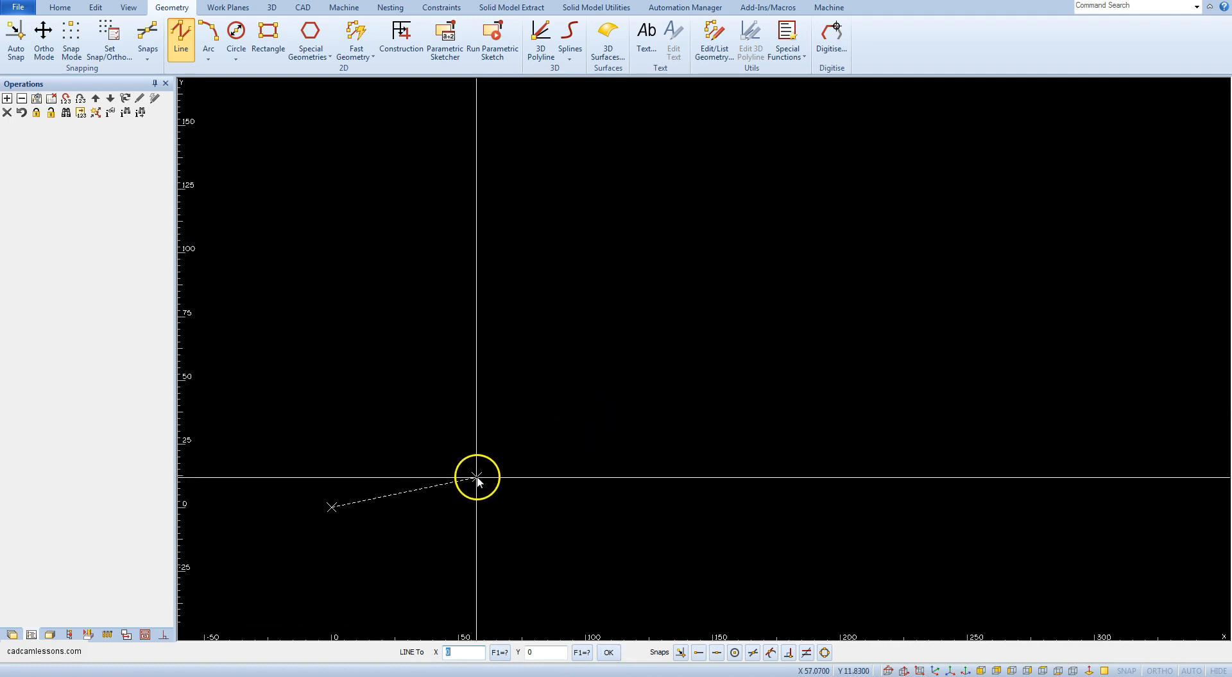
mouse_move(381, 528)
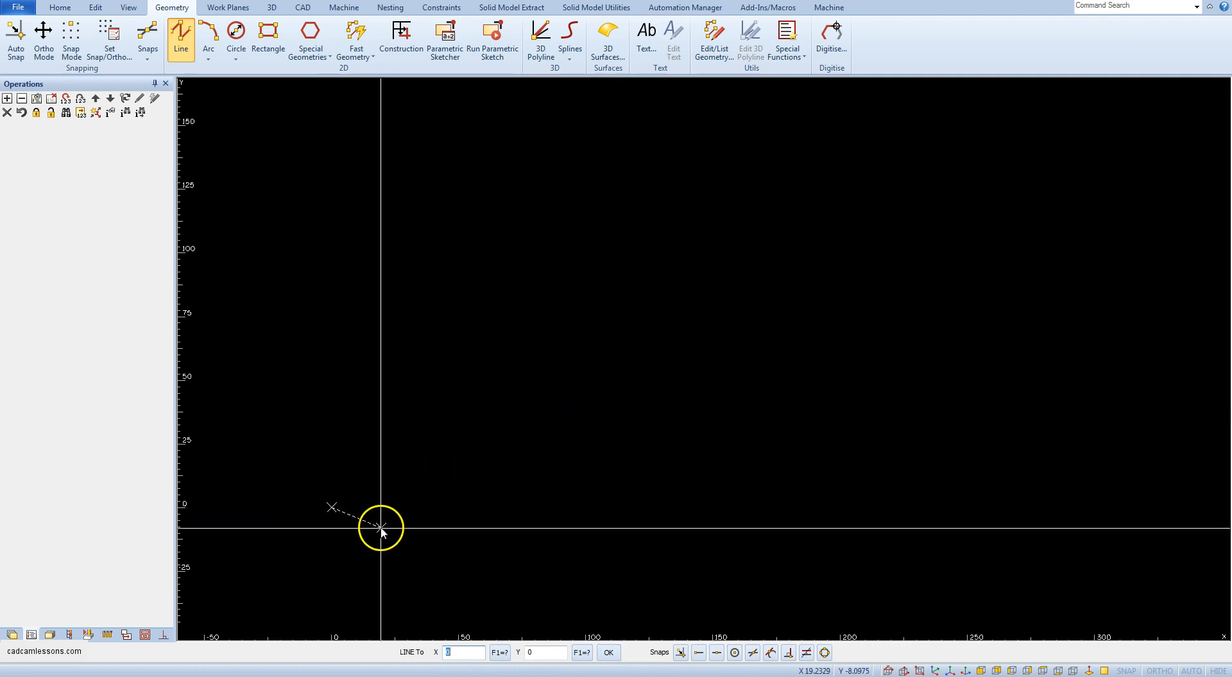
mouse_move(340, 590)
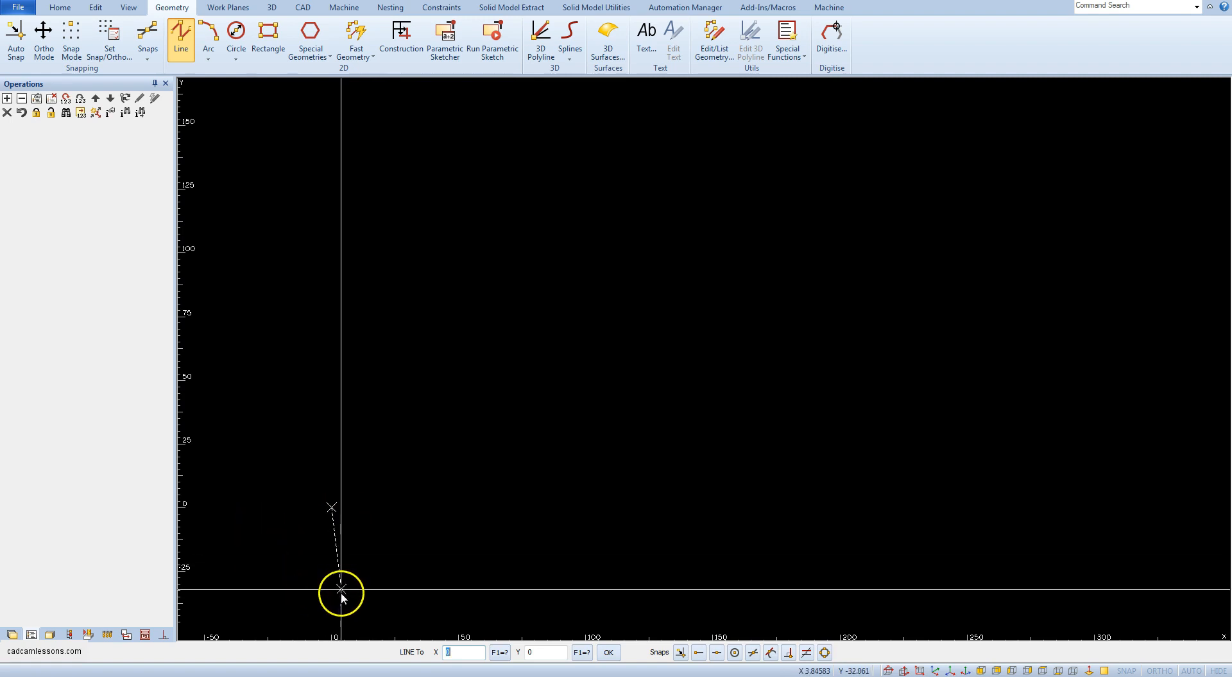
mouse_move(298, 487)
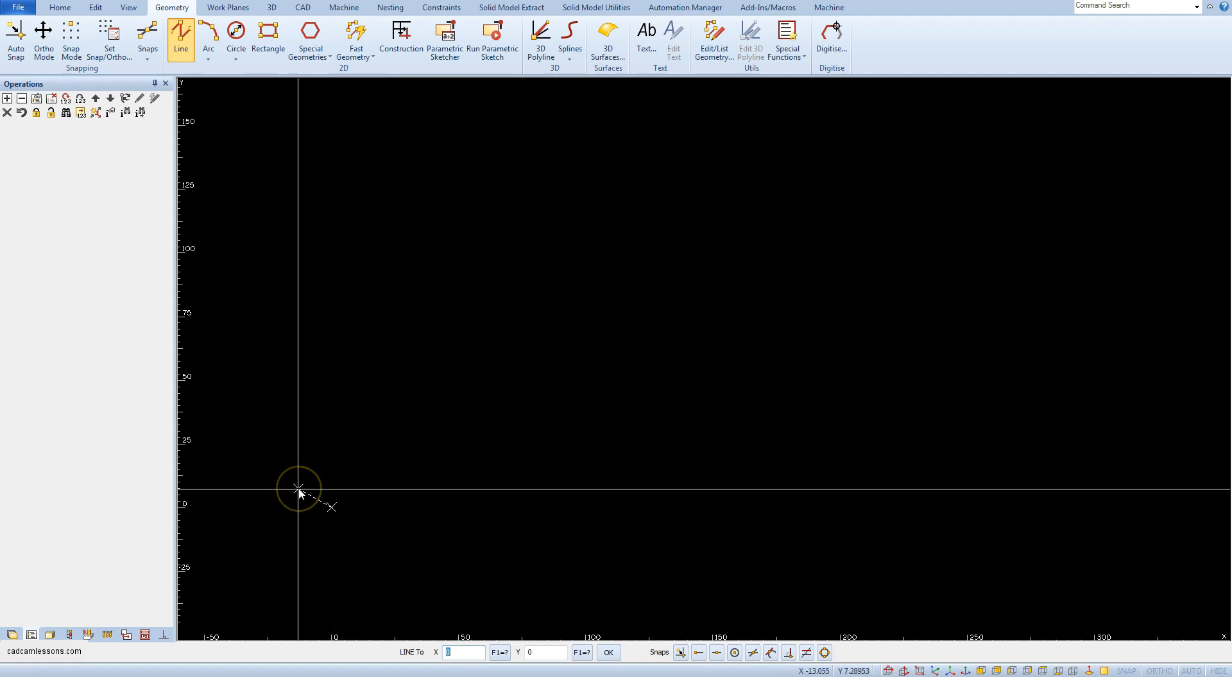
mouse_move(593, 484)
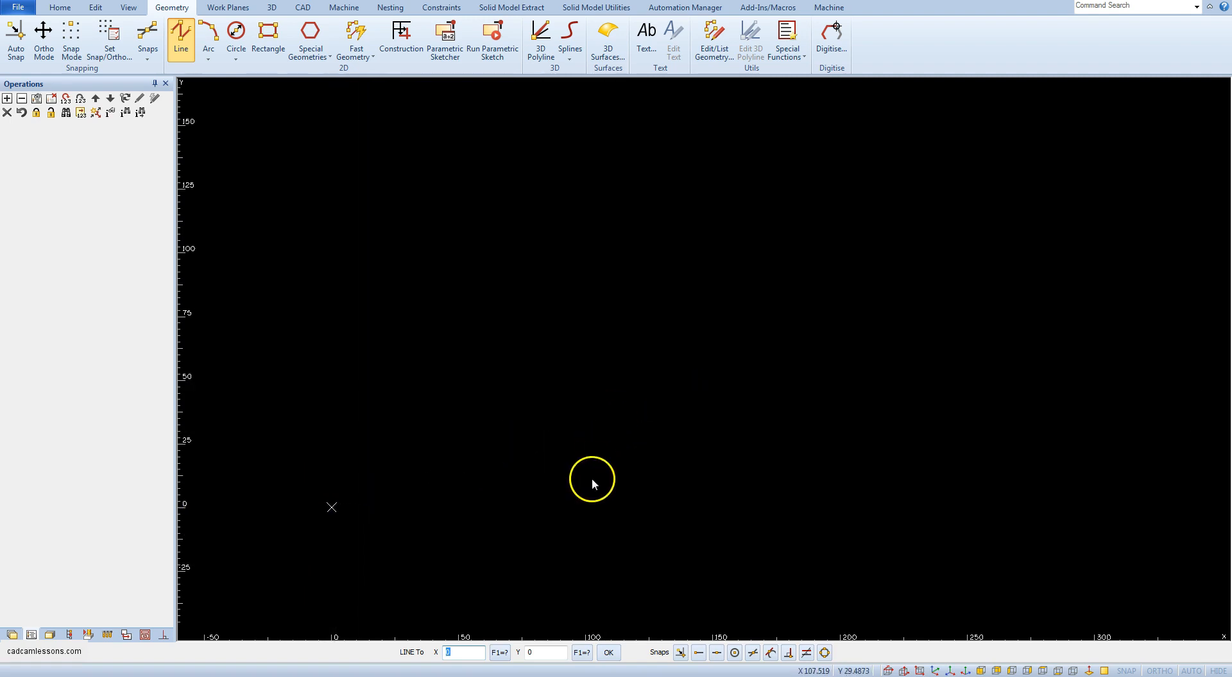
mouse_move(916, 635)
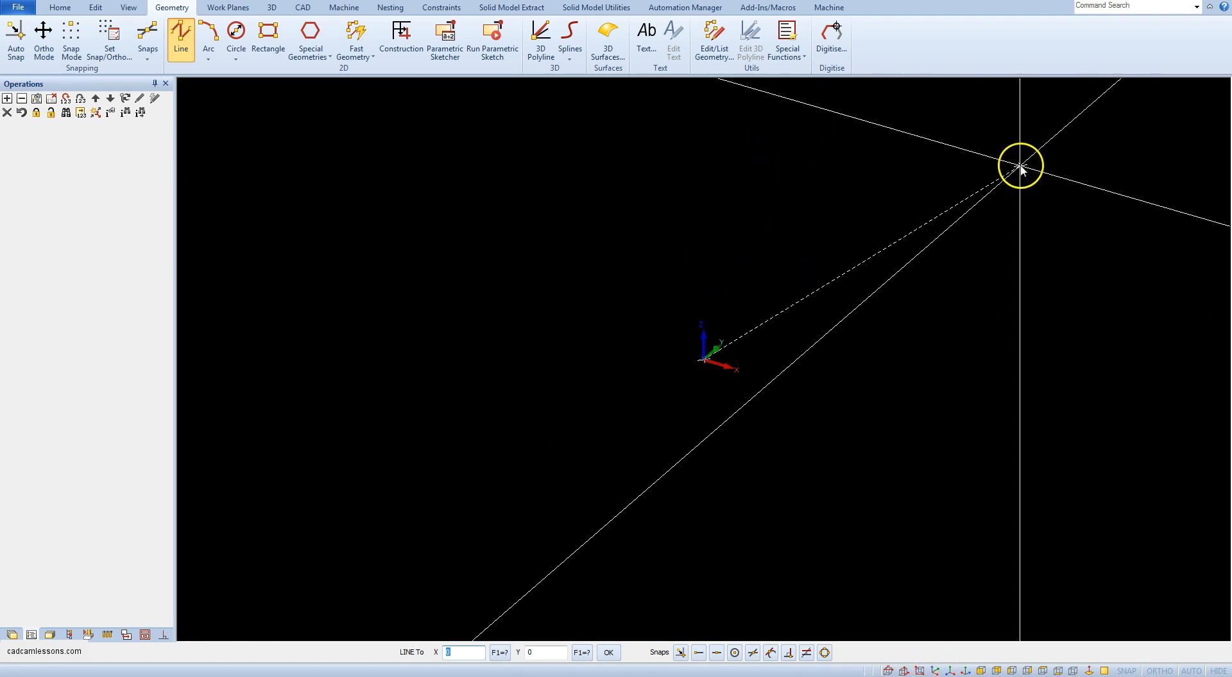
mouse_move(957, 438)
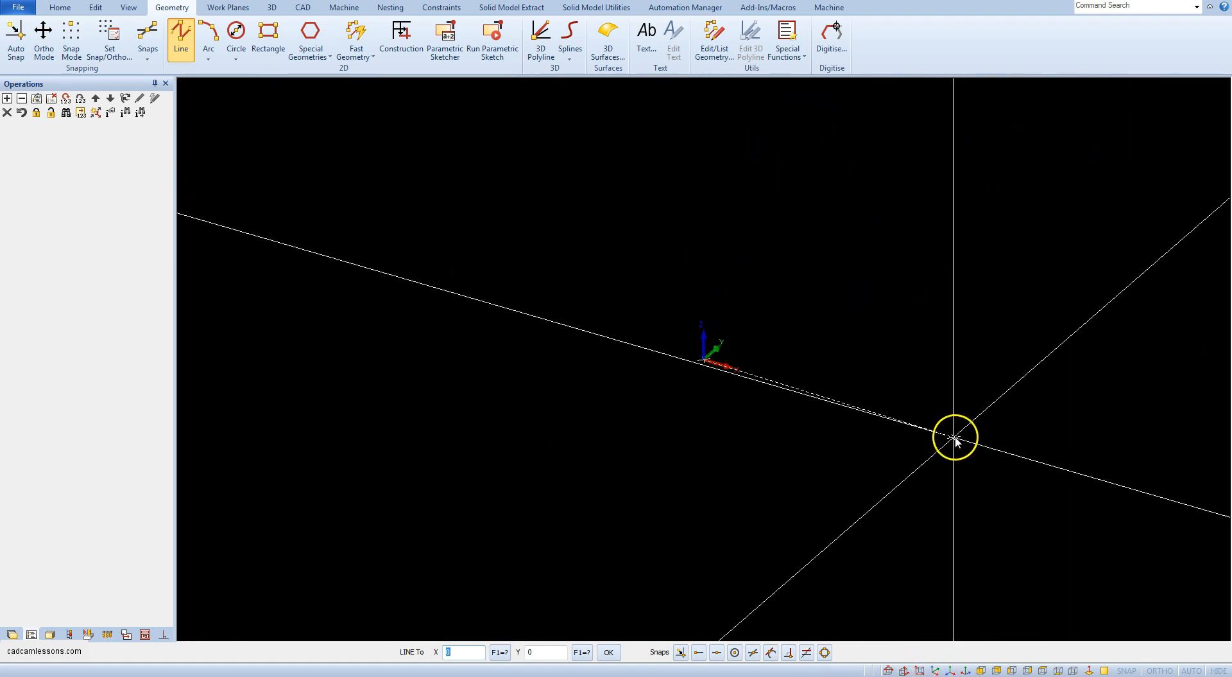
mouse_move(929, 517)
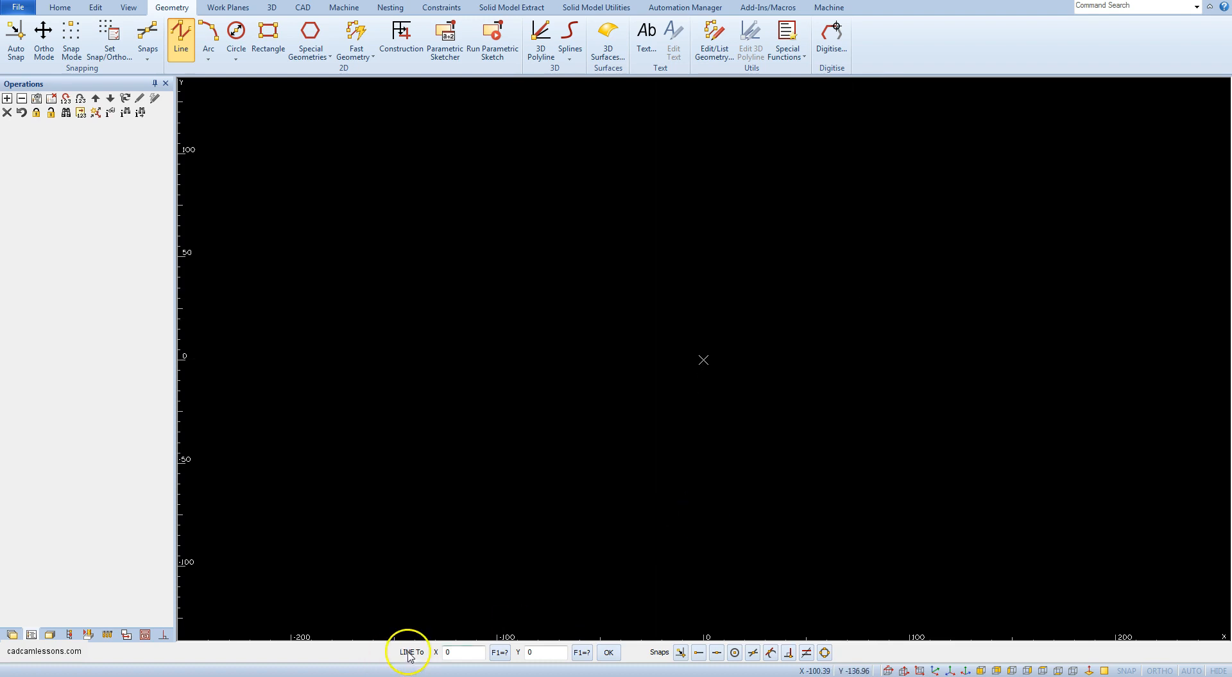
mouse_move(416, 658)
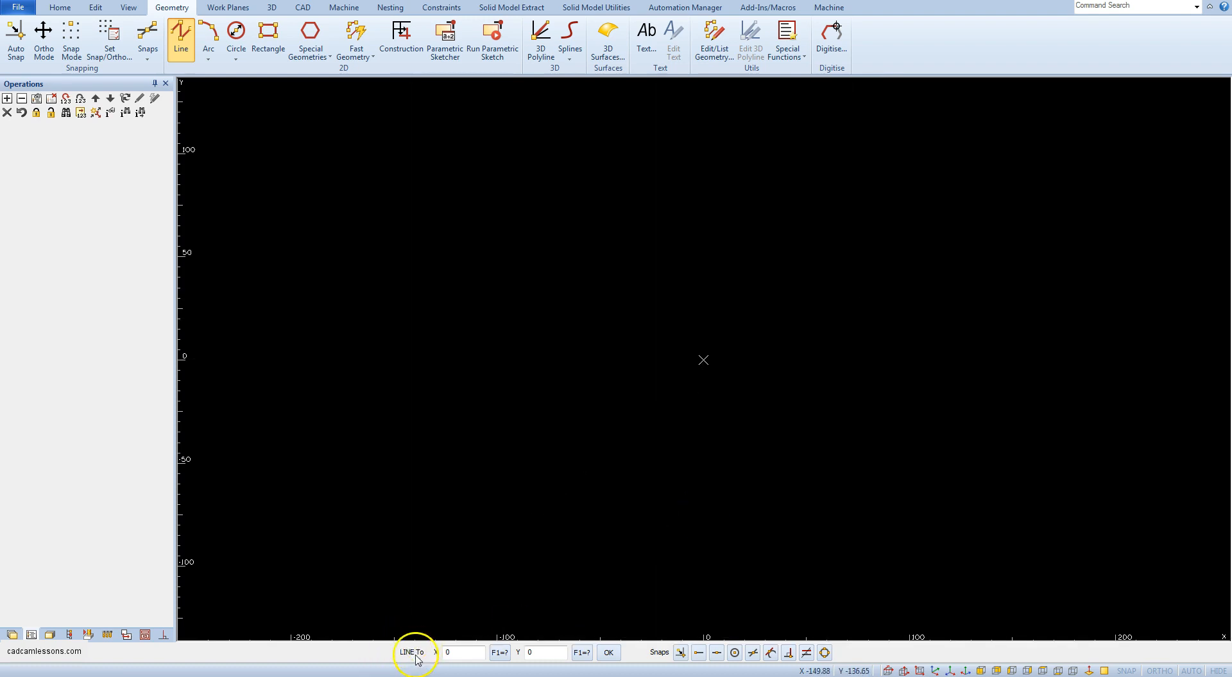
mouse_move(431, 656)
text(100)
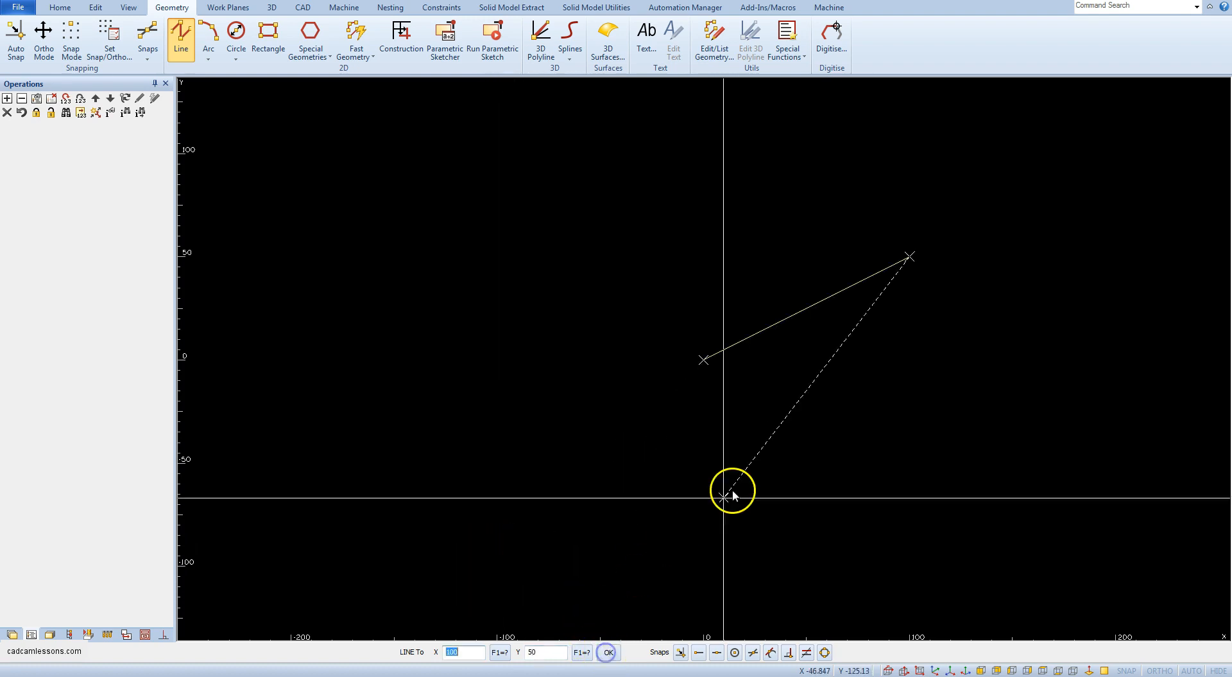
mouse_move(955, 216)
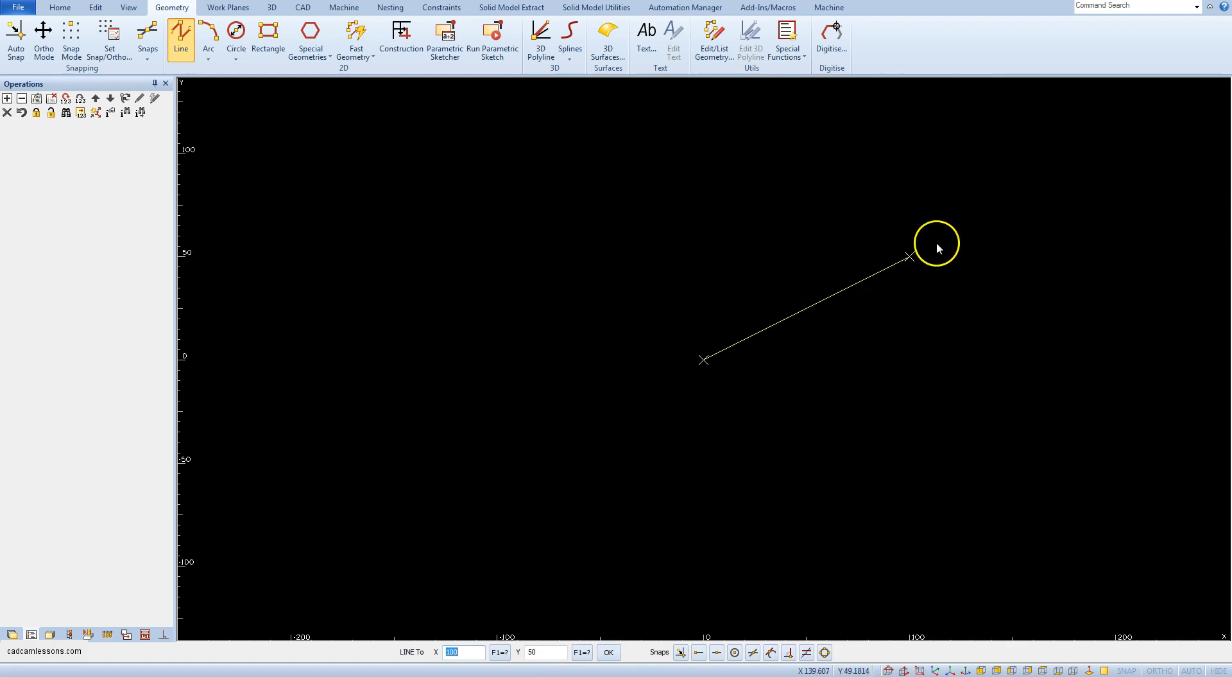
mouse_move(863, 436)
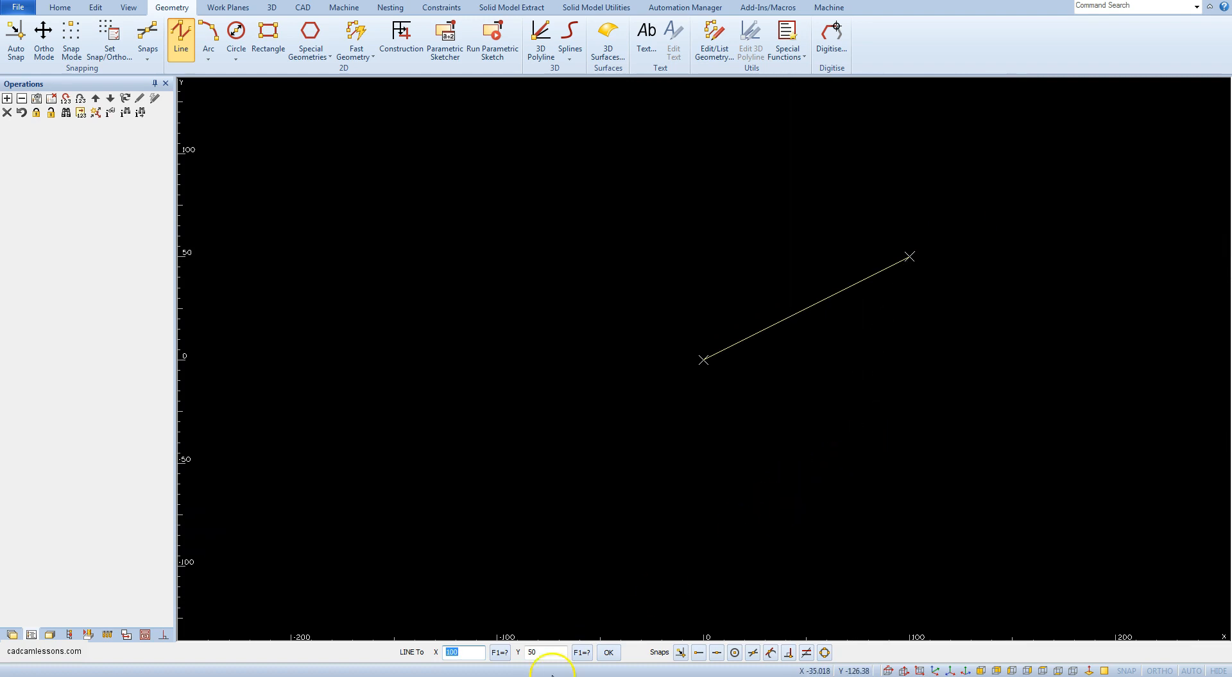
mouse_move(727, 418)
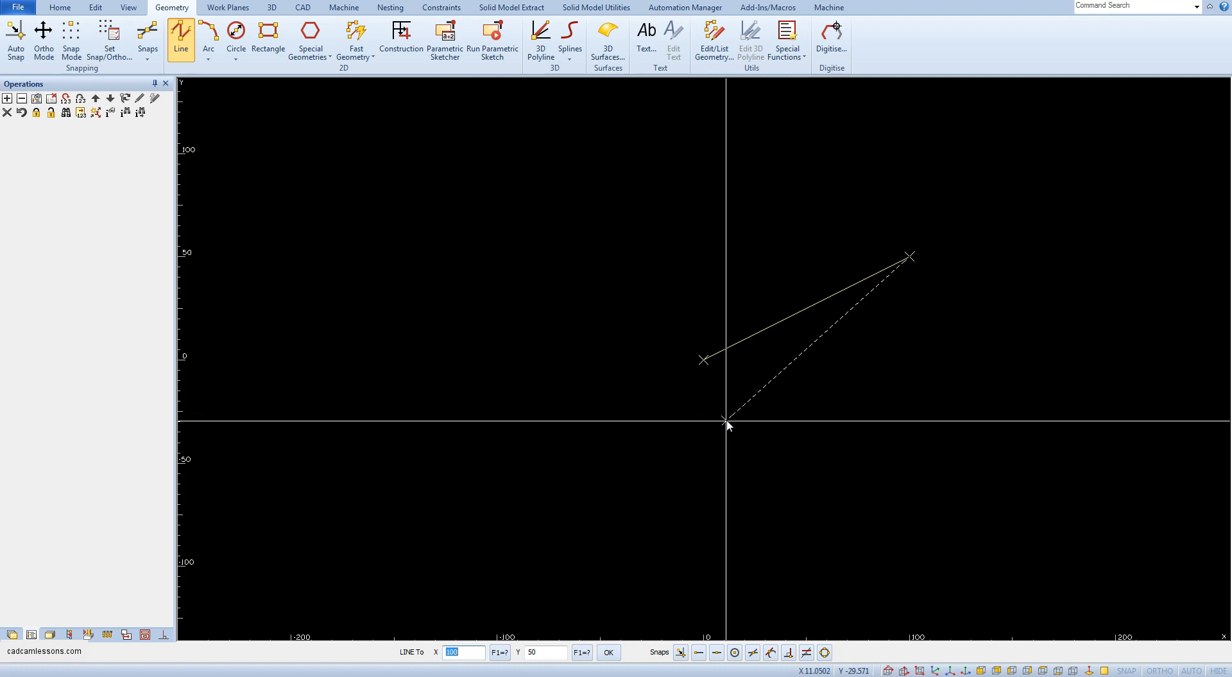
mouse_move(730, 425)
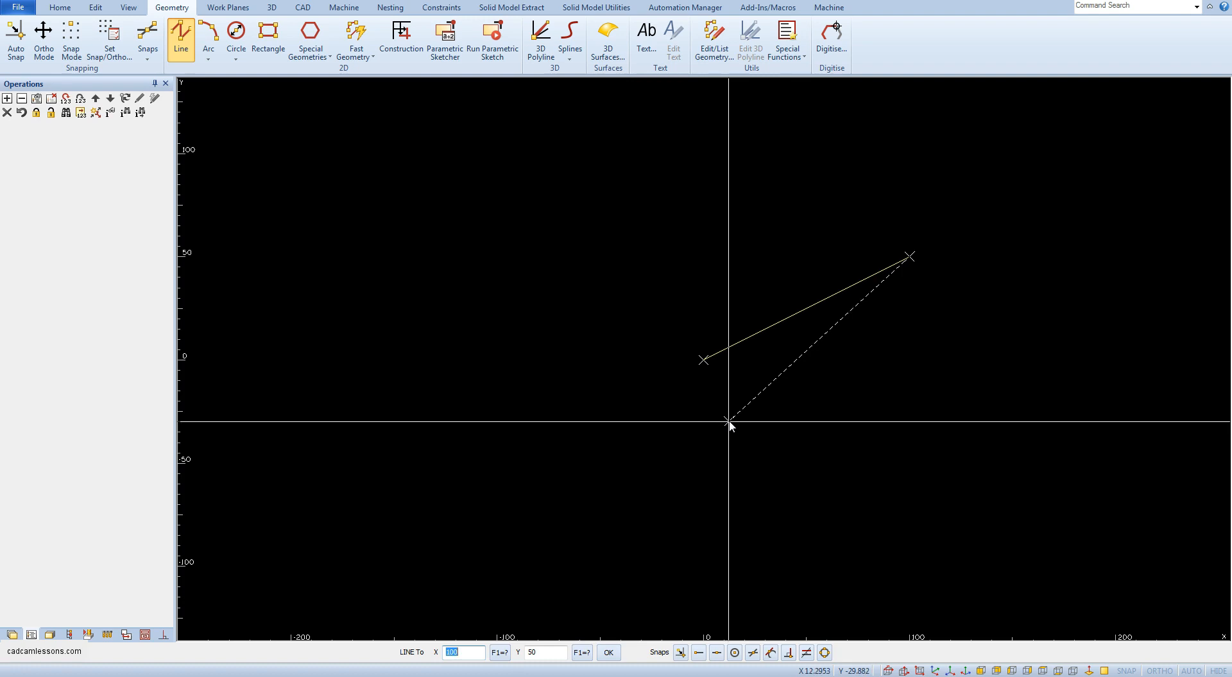
mouse_move(767, 414)
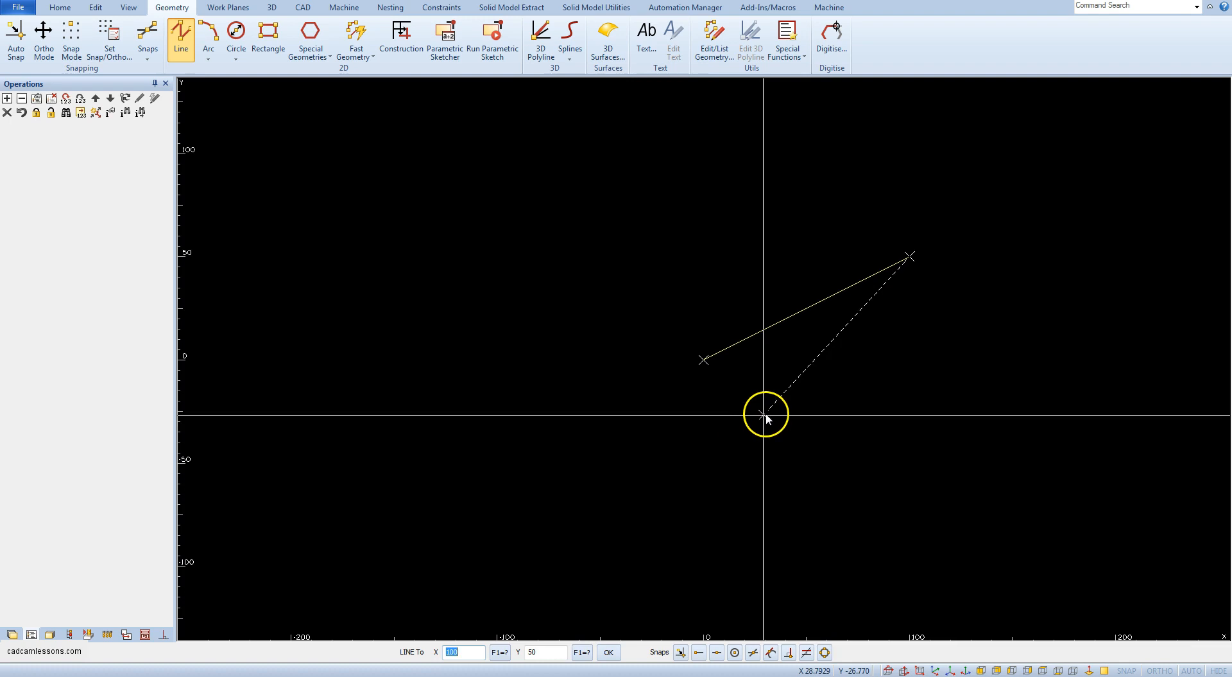
mouse_move(986, 322)
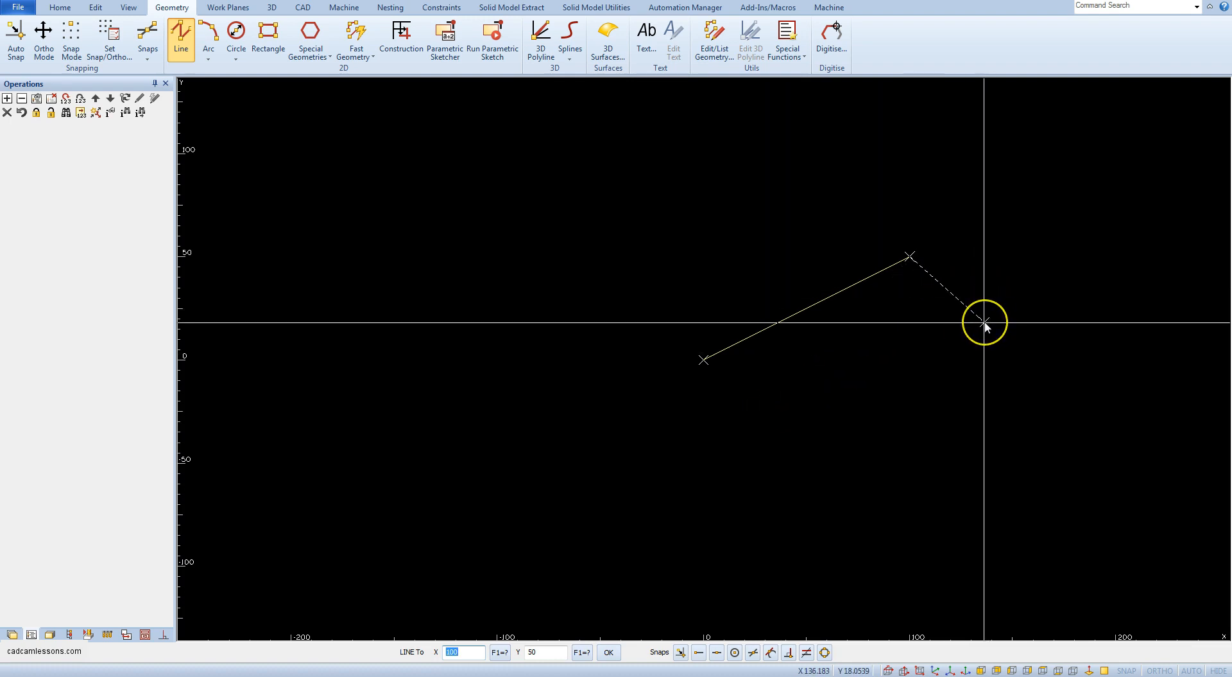
mouse_move(896, 301)
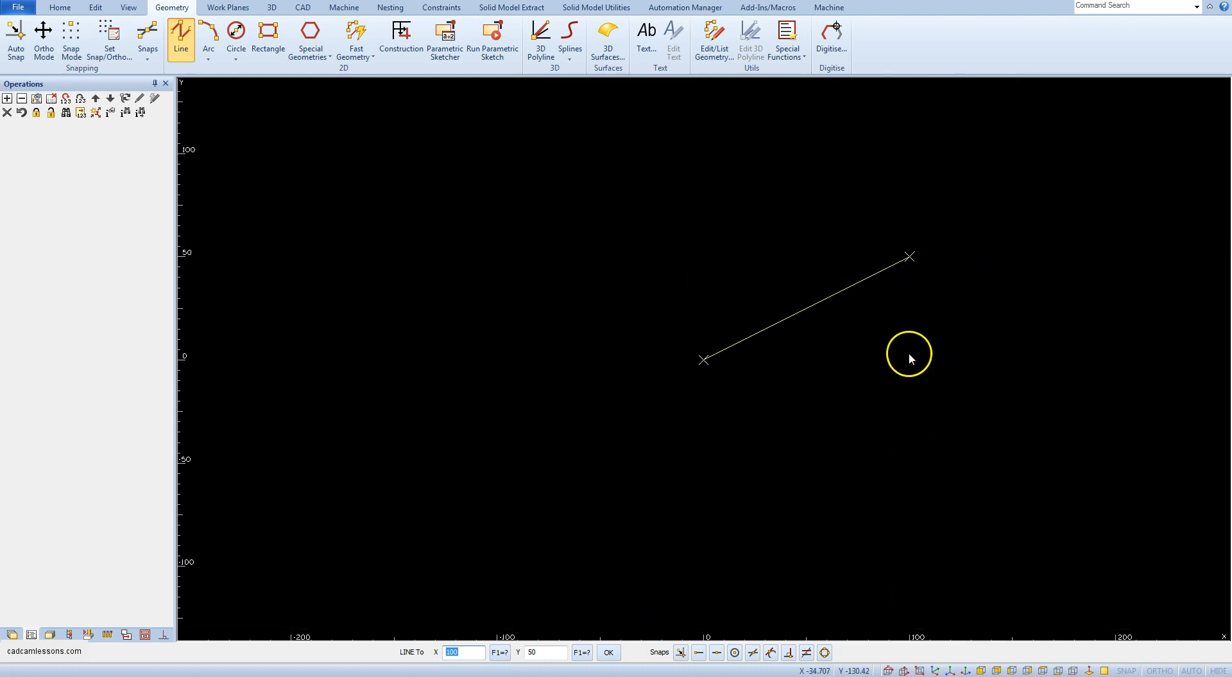
mouse_move(1025, 326)
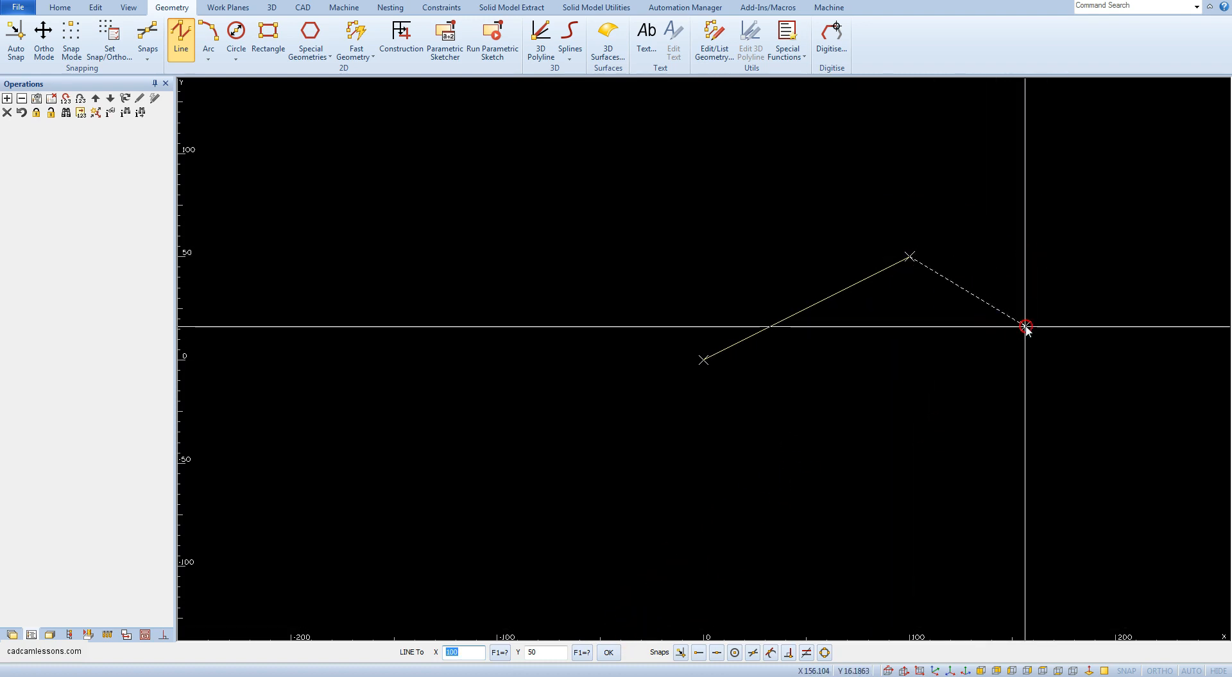
End the Line command, leaving the single line from origin to 100, 50
click(607, 652)
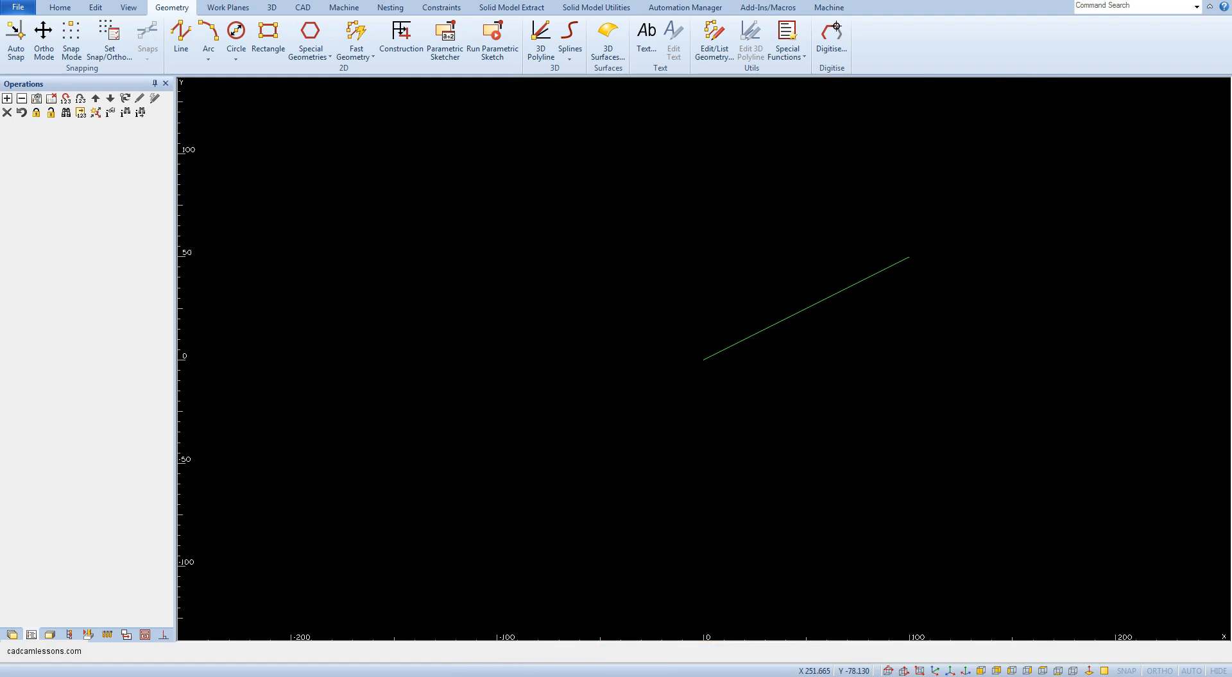
mouse_move(1117, 375)
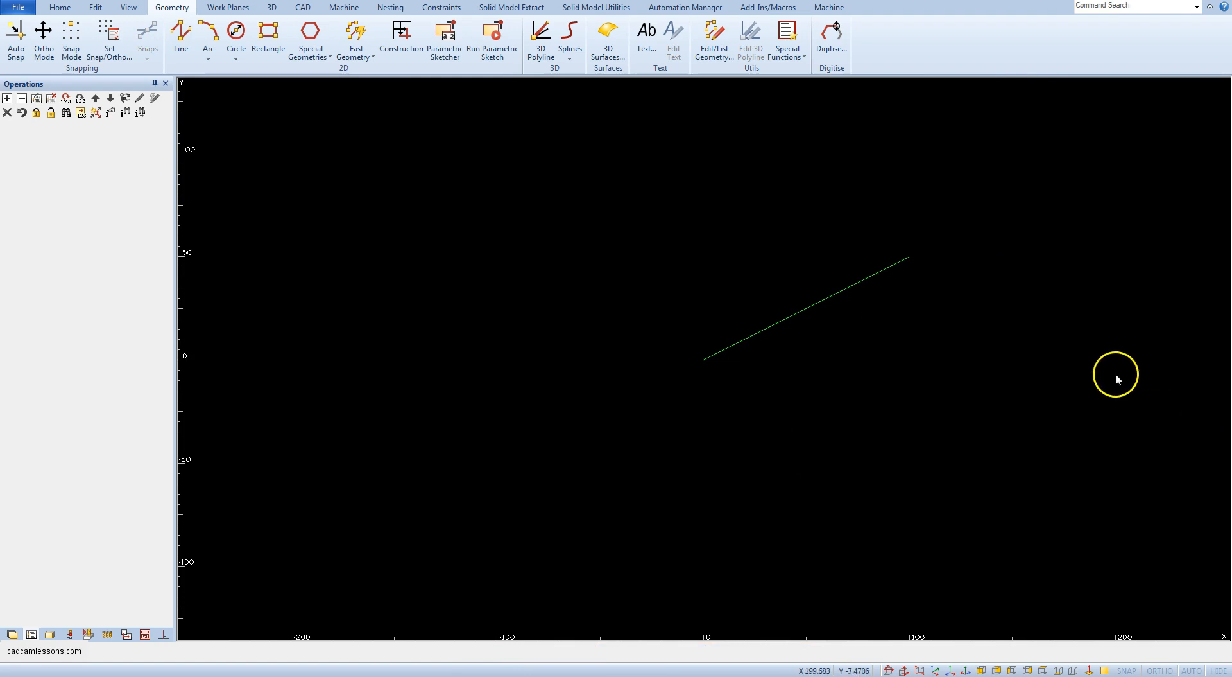